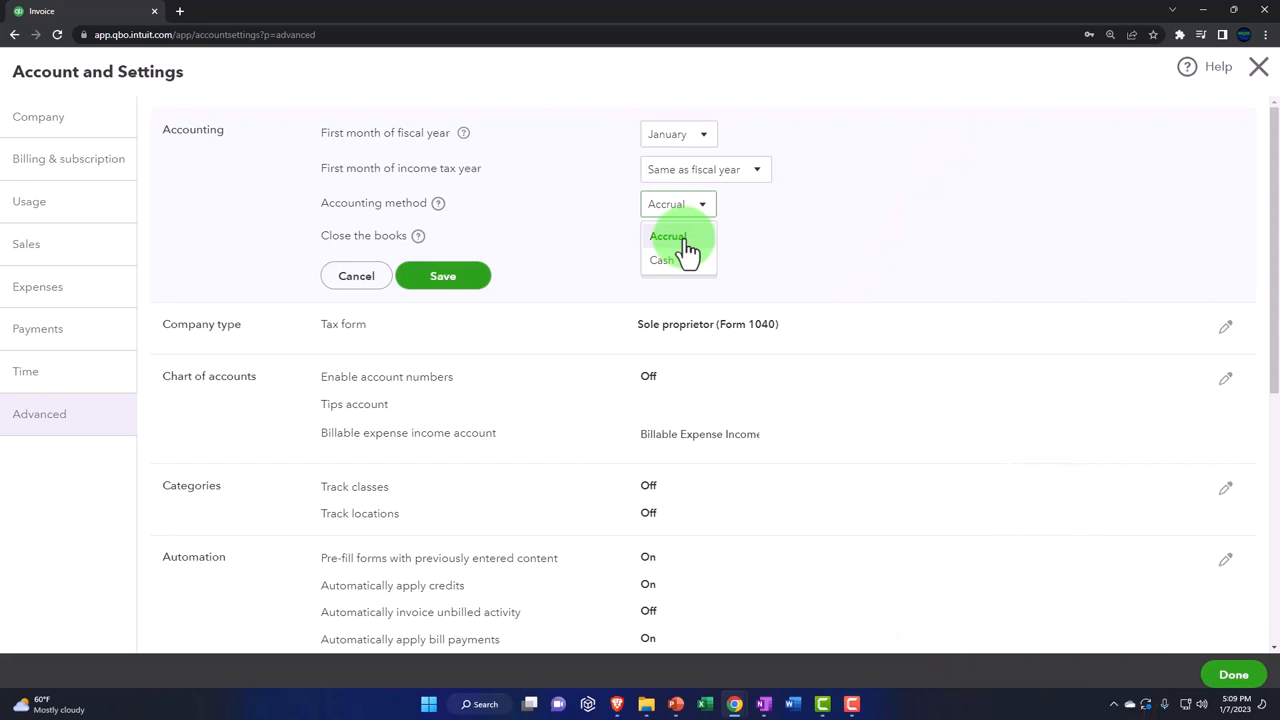
click(668, 236)
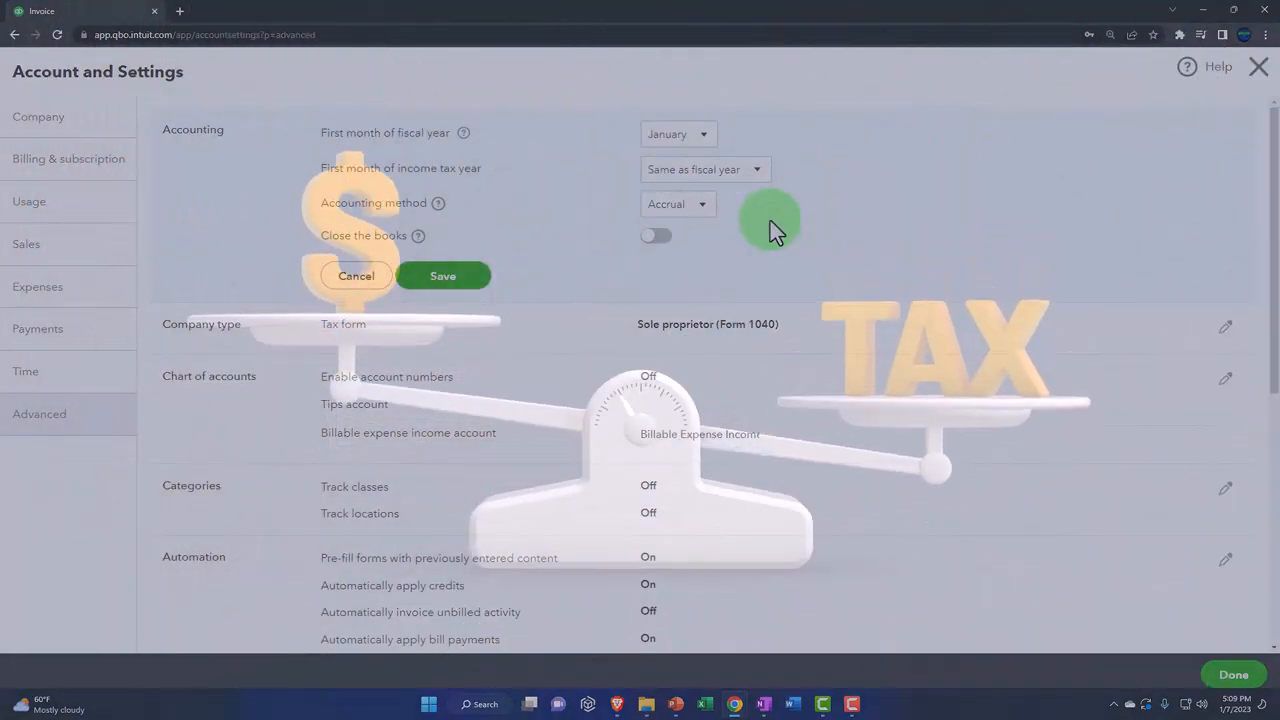
click(678, 204)
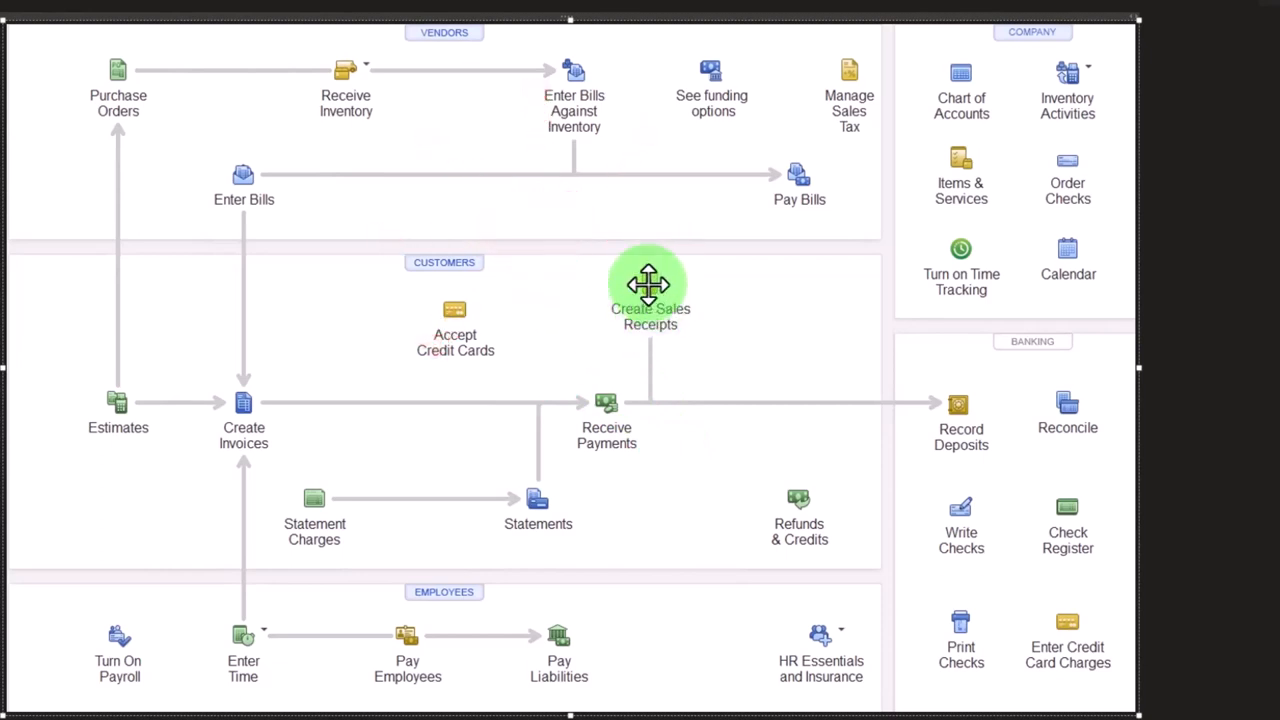
mouse_move(280, 418)
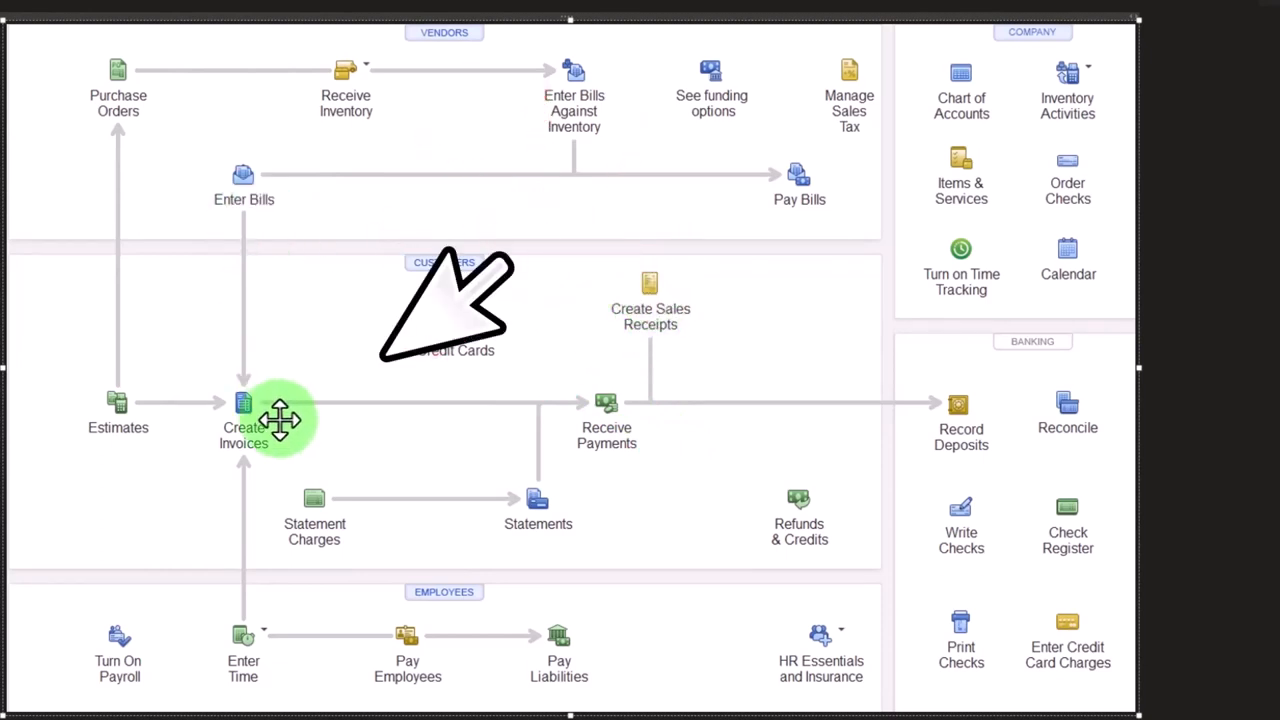
mouse_move(384, 364)
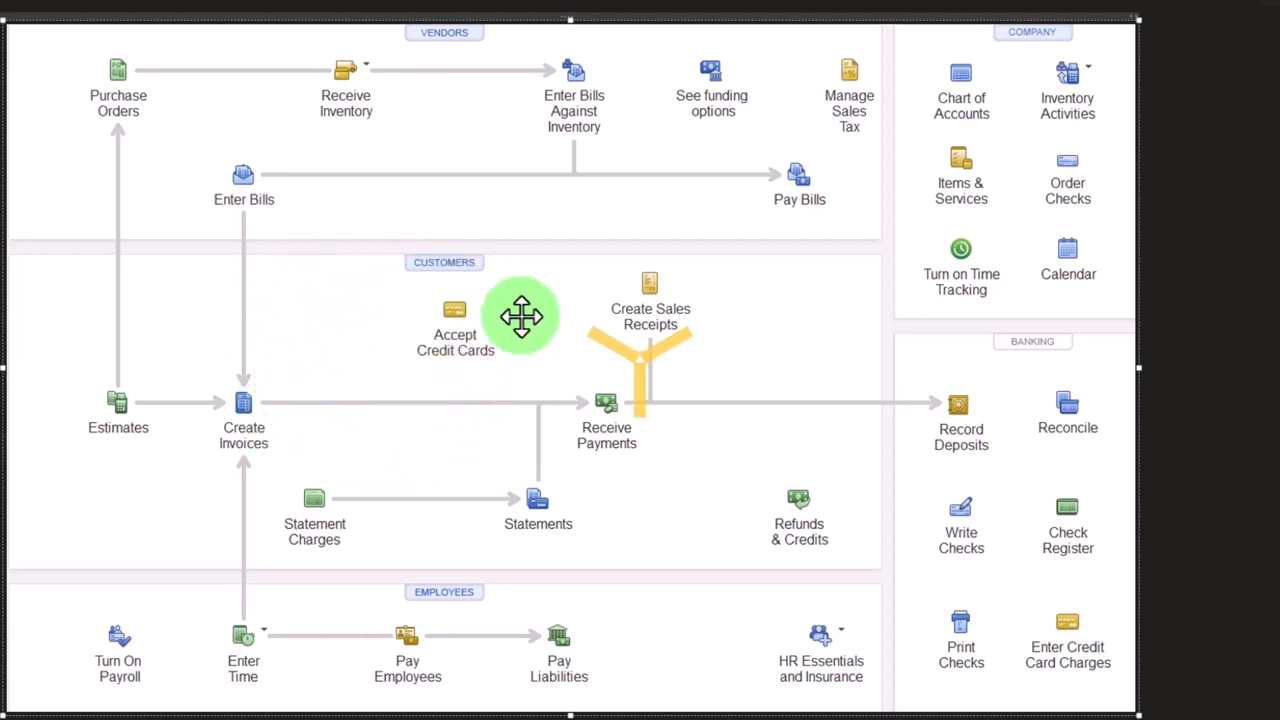
mouse_move(888, 428)
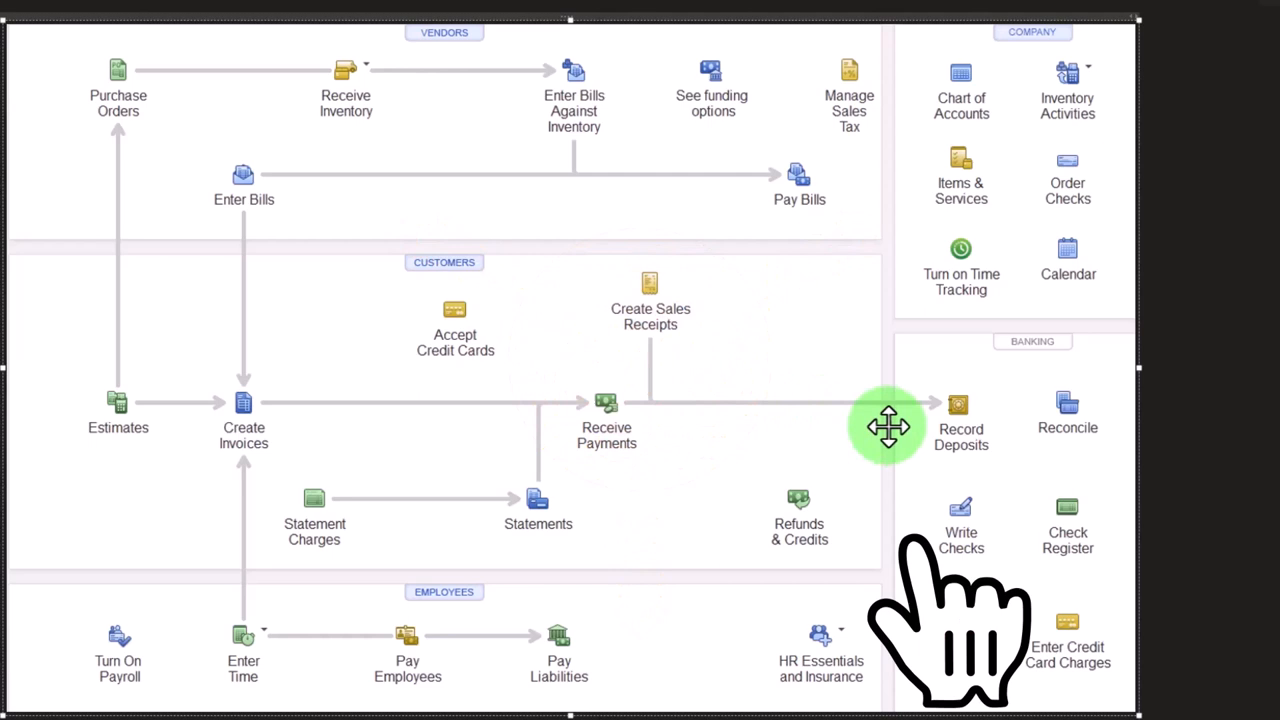
click(888, 428)
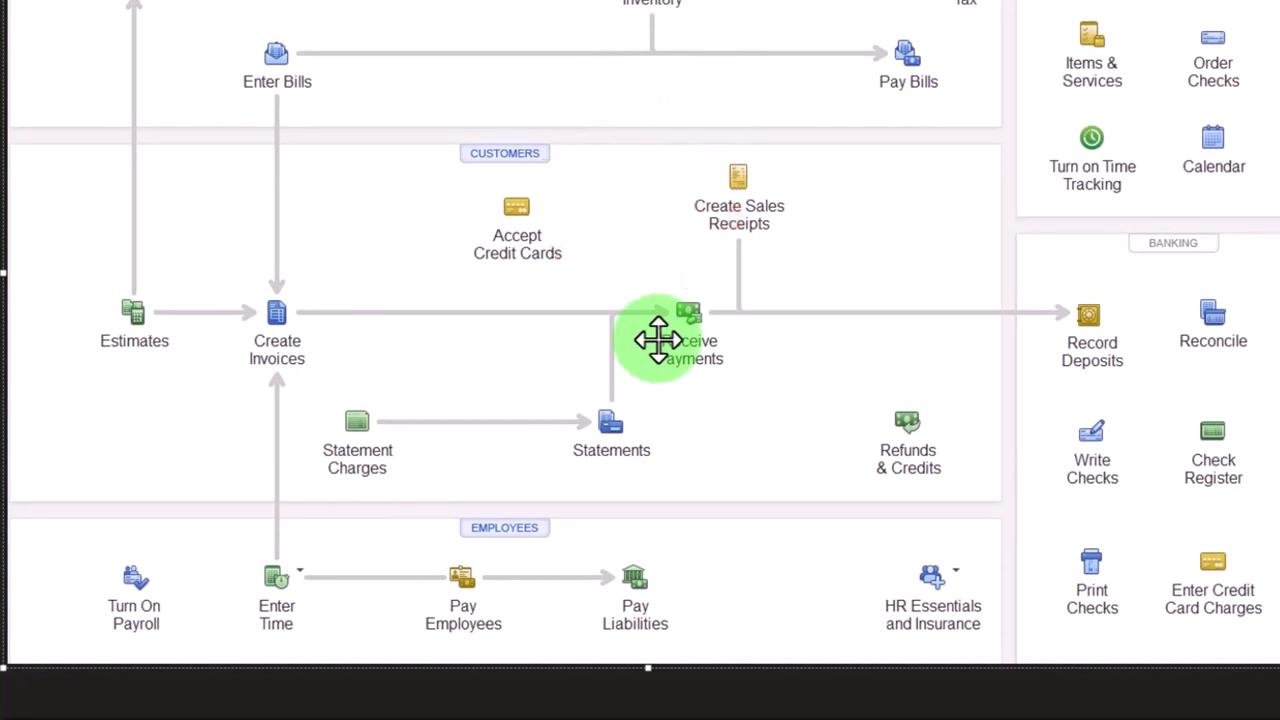
mouse_move(340, 350)
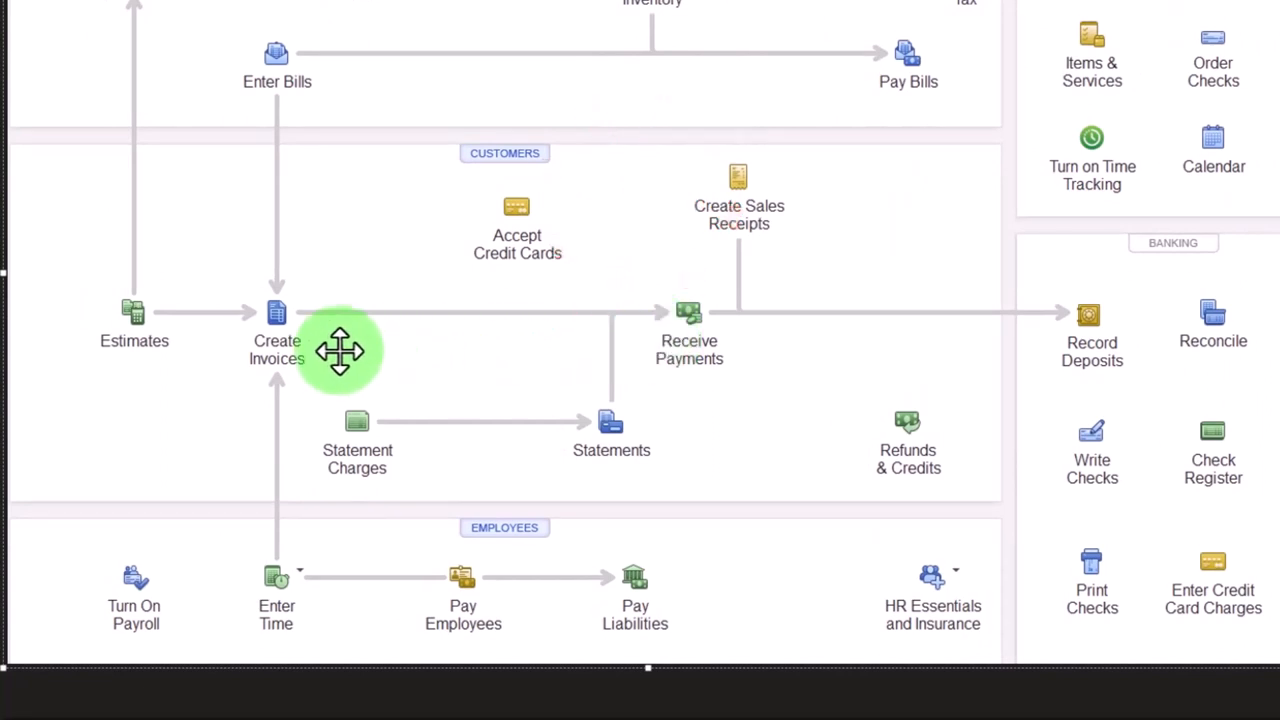
drag(180, 432, 384, 436)
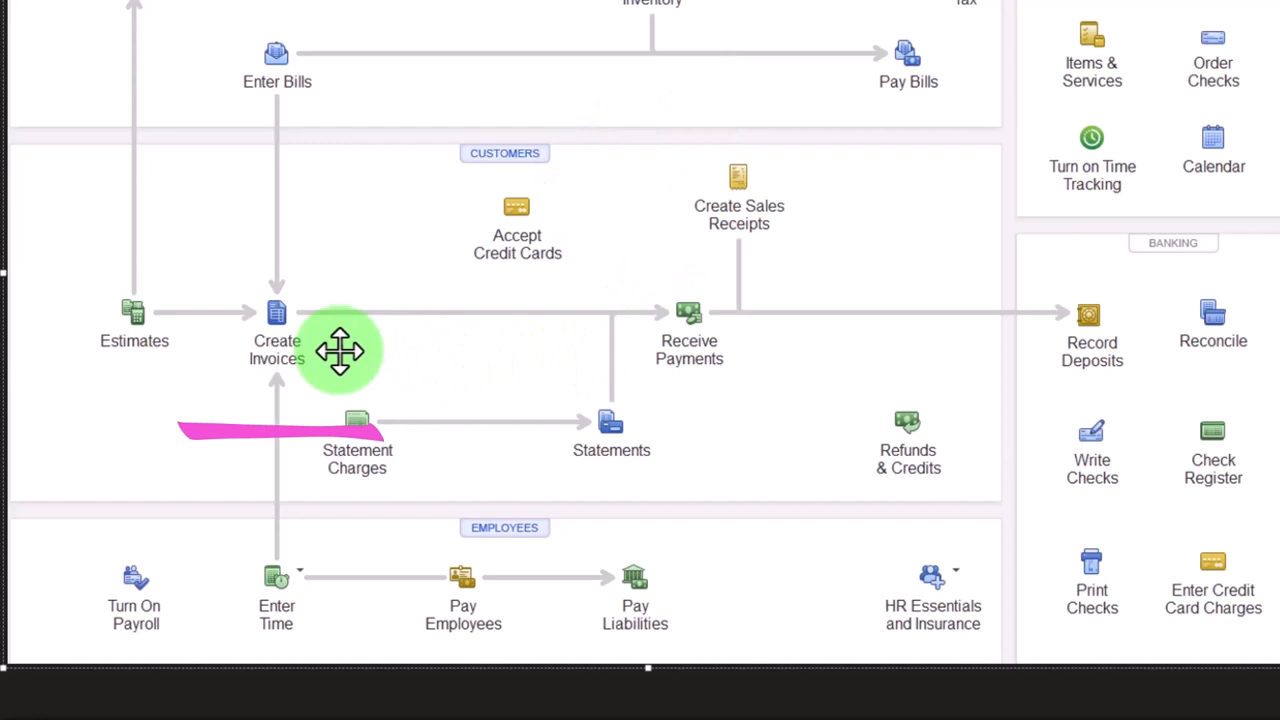